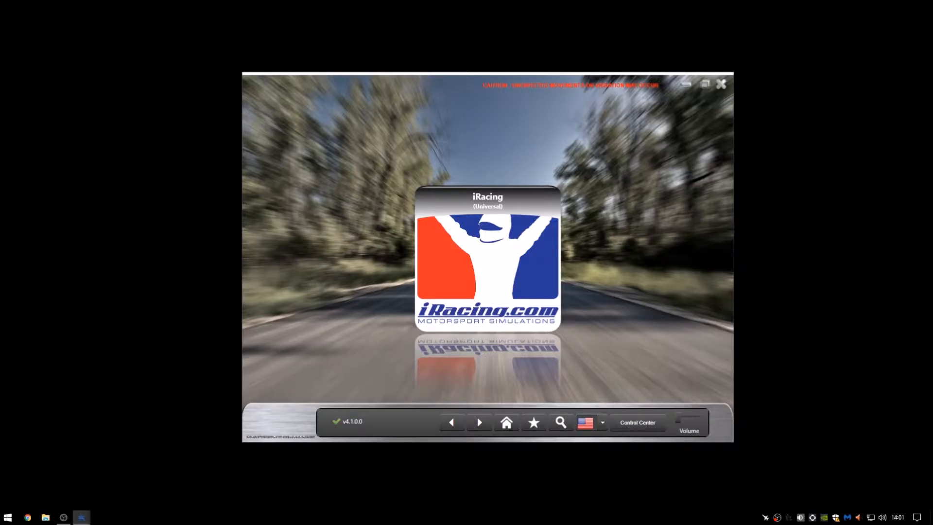
# Review the iRacing setup's SimVibe Seat Engine Vibration effect, then its launch tasks.
pyautogui.click(637, 422)
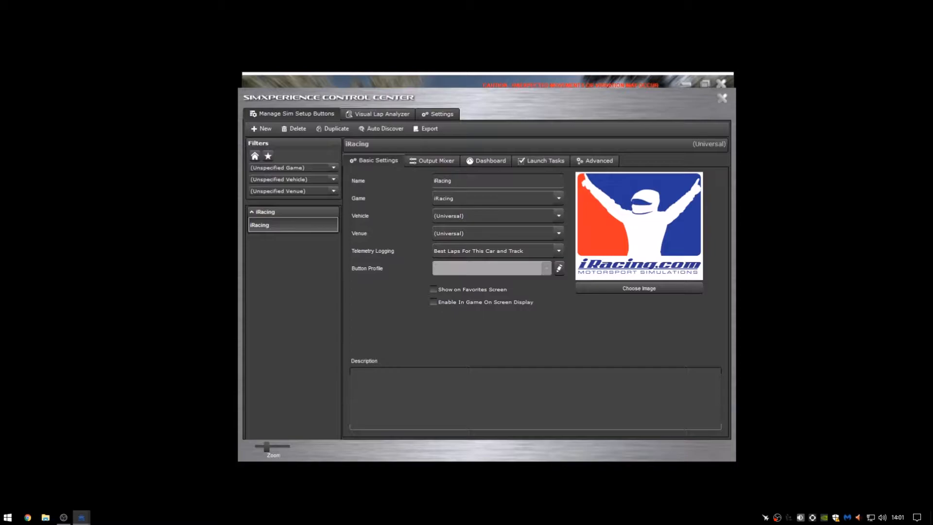
pyautogui.click(435, 160)
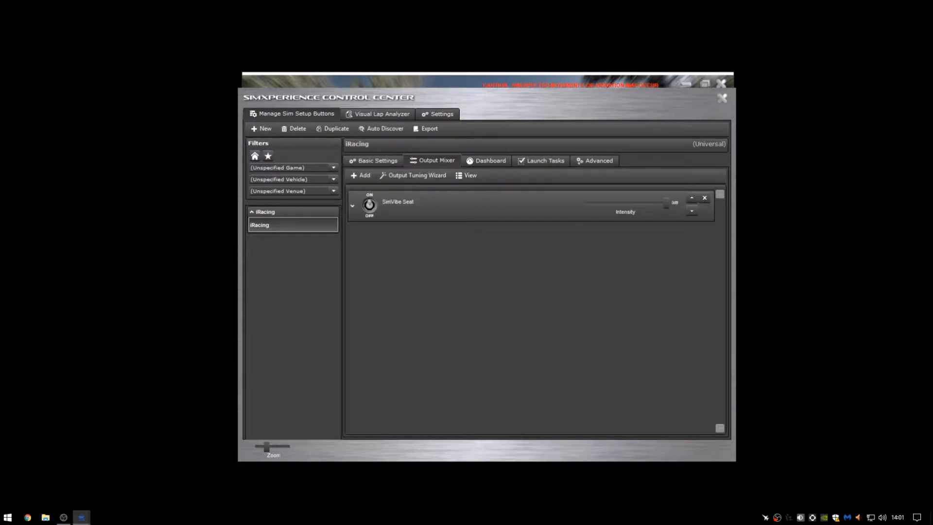
pyautogui.click(351, 206)
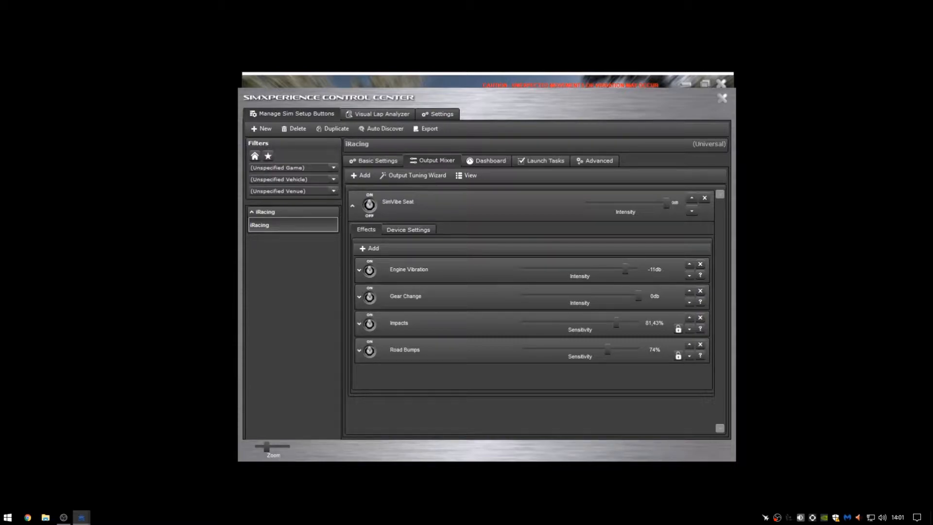
pyautogui.click(360, 270)
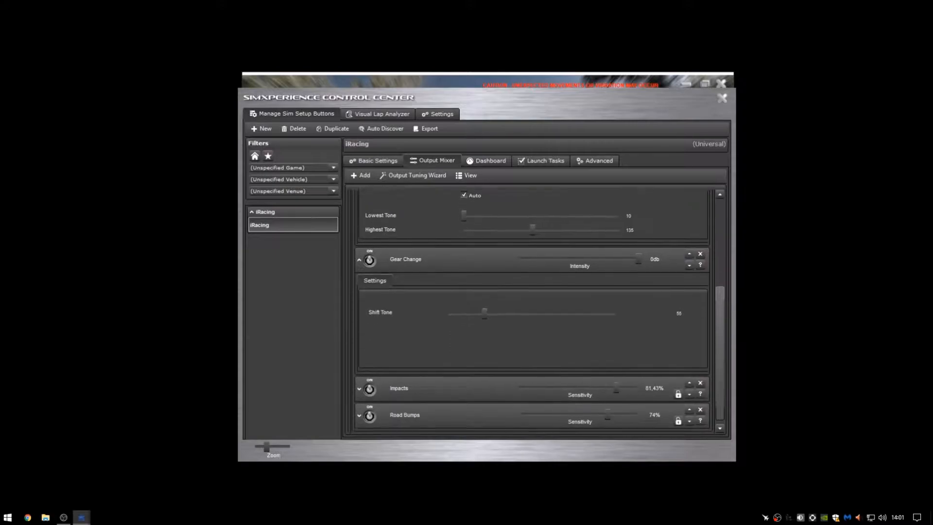
pyautogui.click(541, 160)
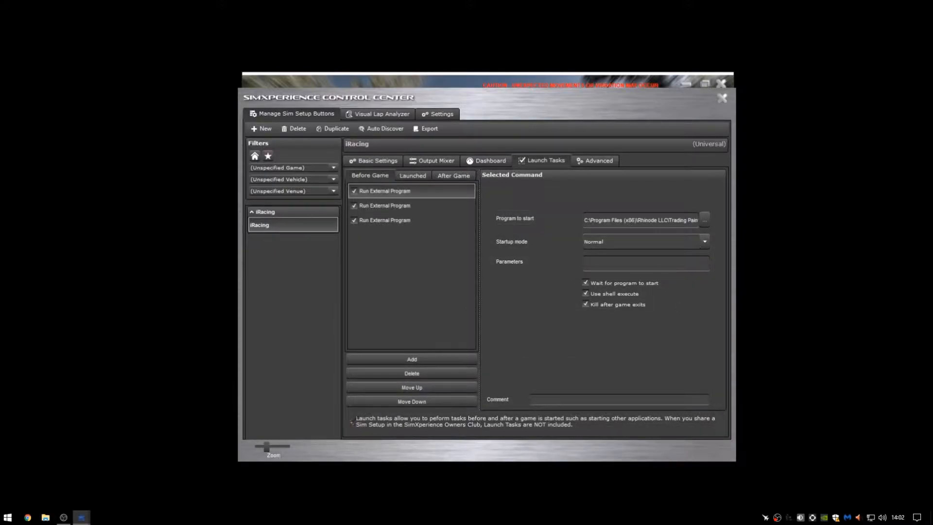
# Inspect the Run External Program pre-launch tasks and start the iRacing setup.
pyautogui.click(405, 206)
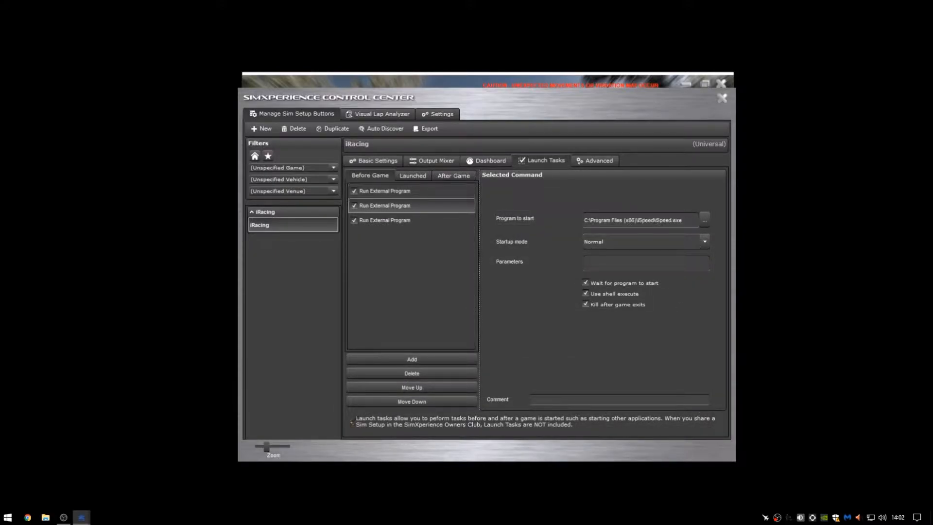
pyautogui.click(385, 220)
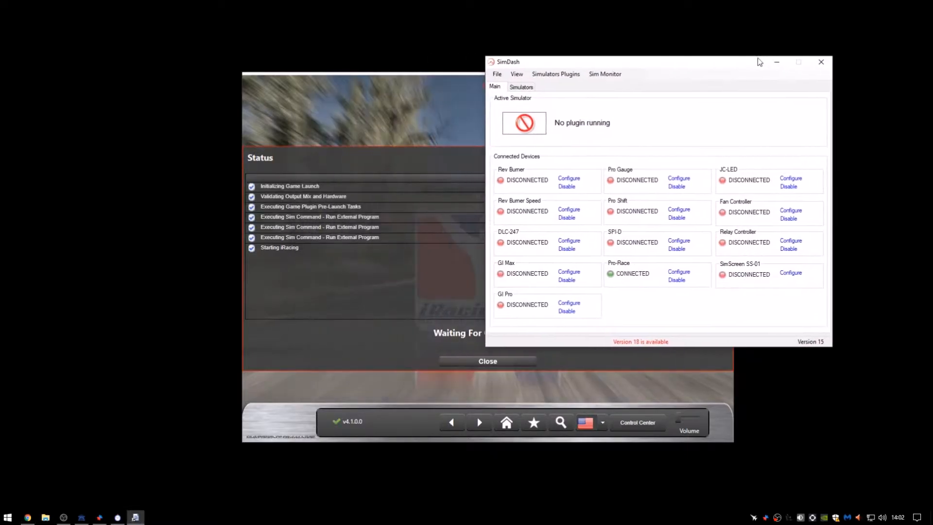
# Drag the SimDash window aside to reach JRT Config over iRacing.
pyautogui.moveTo(655, 62); pyautogui.dragTo(710, 28)
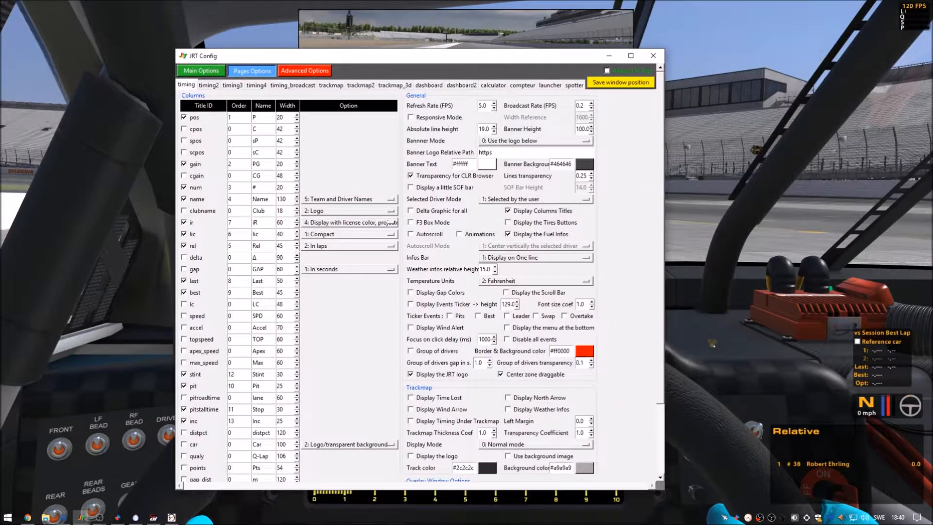
# Leave JRT Config's timing options and bring up the irFFB window from the taskbar.
pyautogui.click(7, 515)
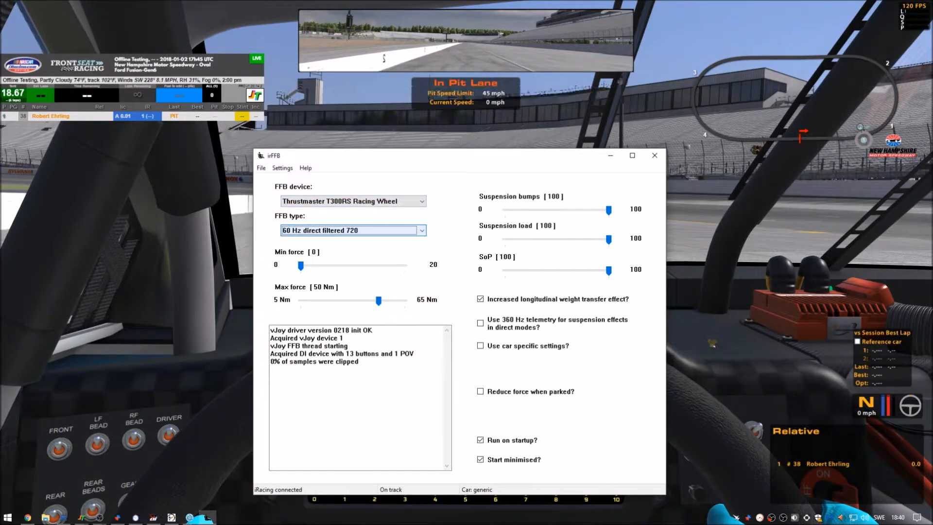
# Nudge irFFB max force to 52 Nm, restore 50 Nm, and switch to OBS.
pyautogui.moveTo(378, 300); pyautogui.dragTo(383, 300)
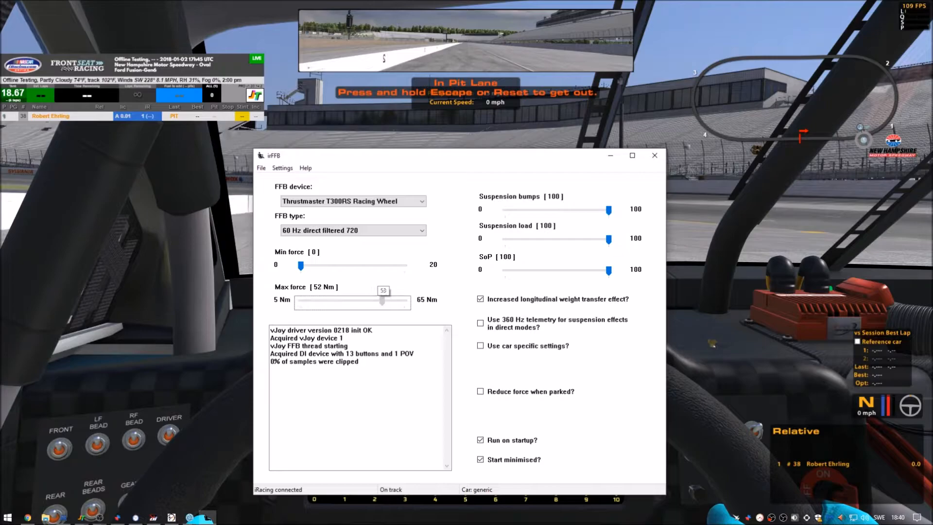
pyautogui.moveTo(399, 301); pyautogui.dragTo(379, 302)
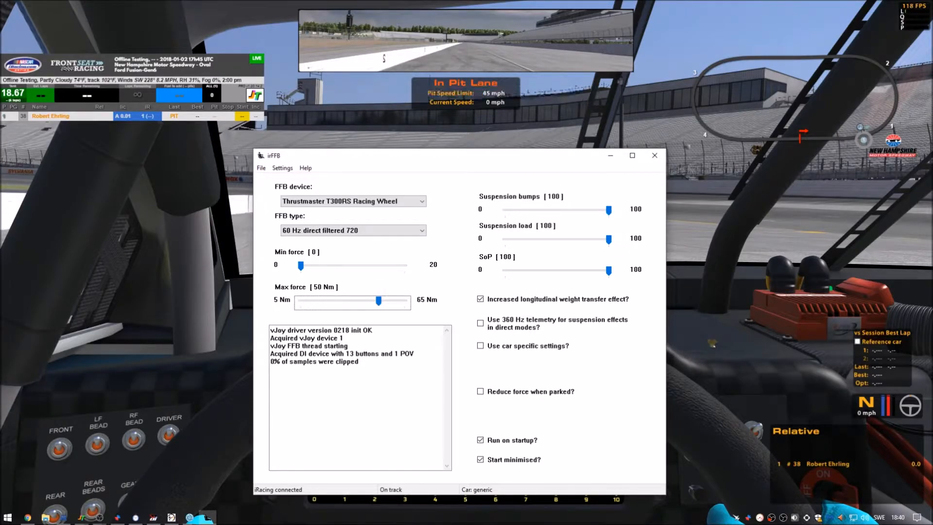
pyautogui.moveTo(608, 239); pyautogui.dragTo(604, 239)
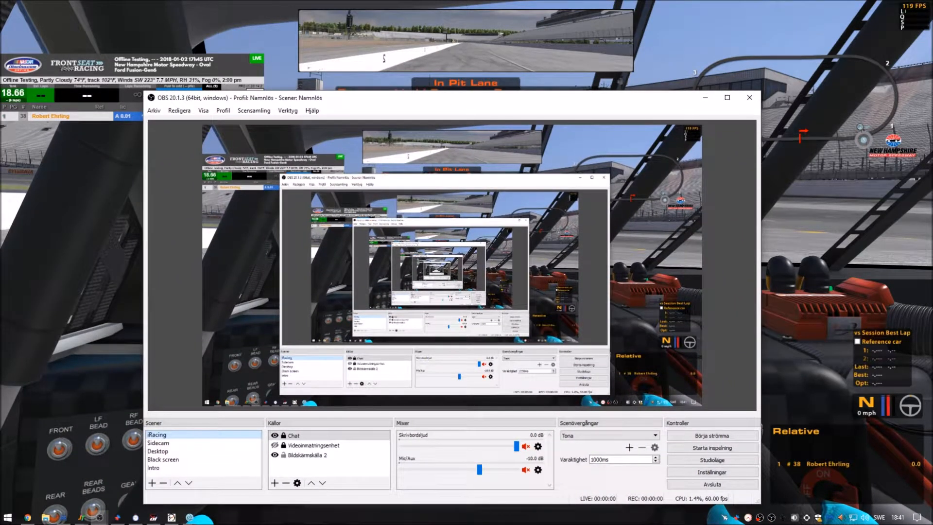
# Select the Bildskärmskälla 2 and Chat sources, then inspect Utmatning: x264, CBR 15000, veryfast.
pyautogui.click(307, 454)
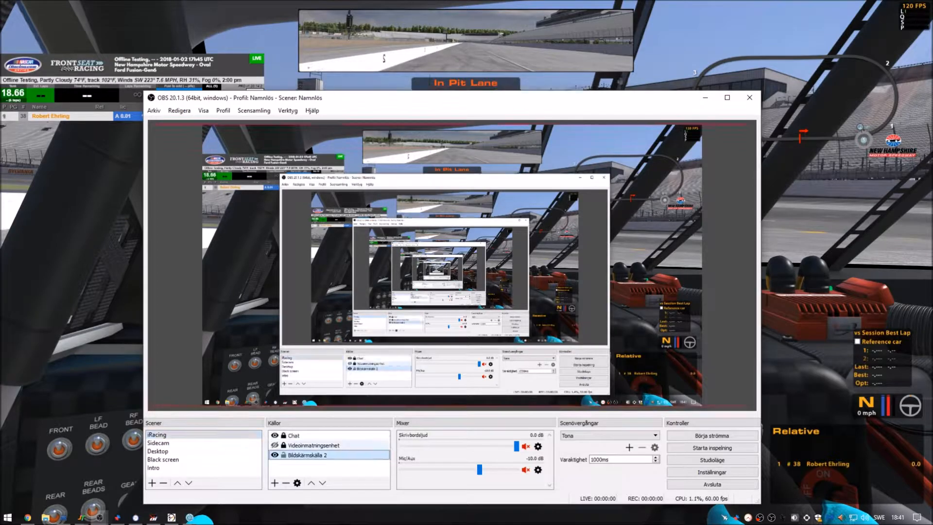
pyautogui.click(296, 435)
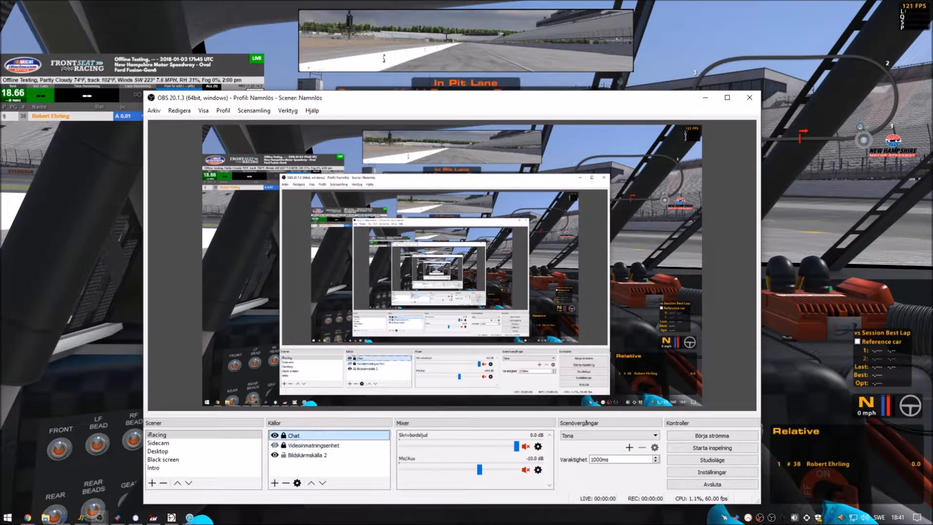
pyautogui.click(711, 472)
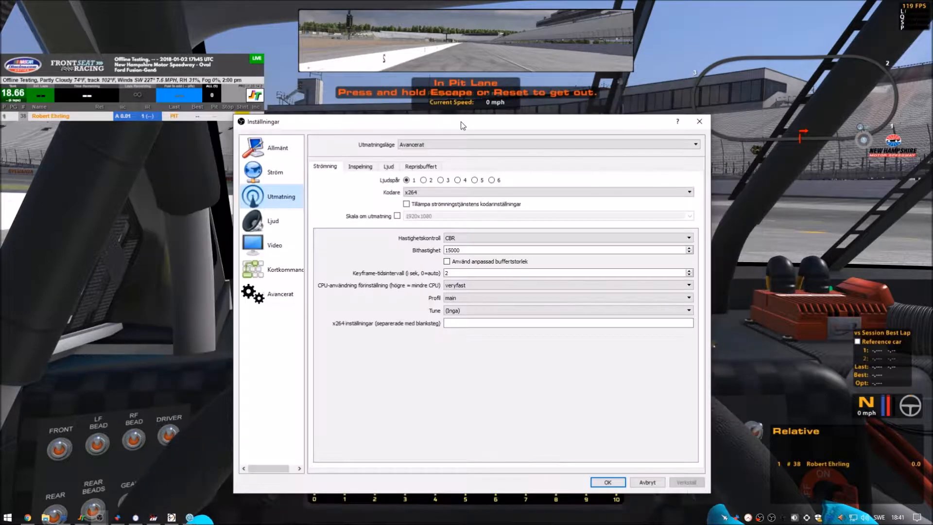
pyautogui.click(546, 192)
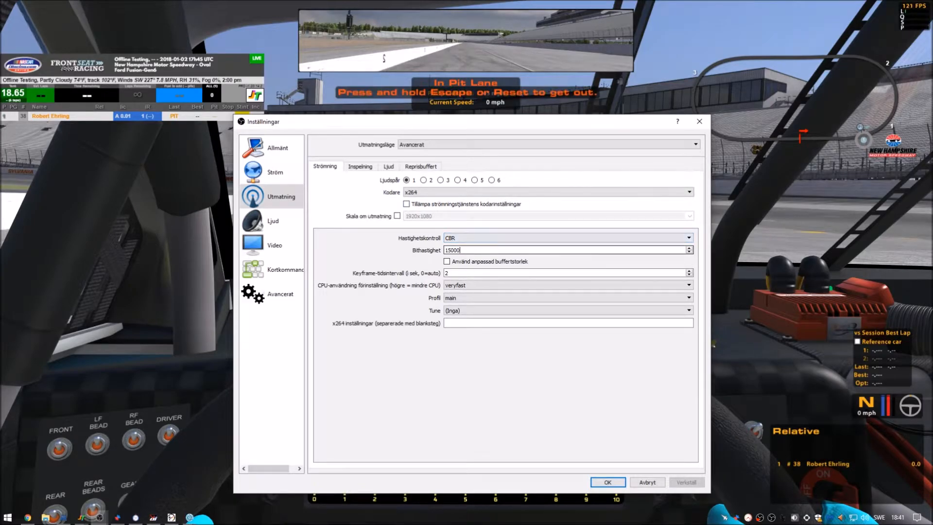
pyautogui.click(568, 285)
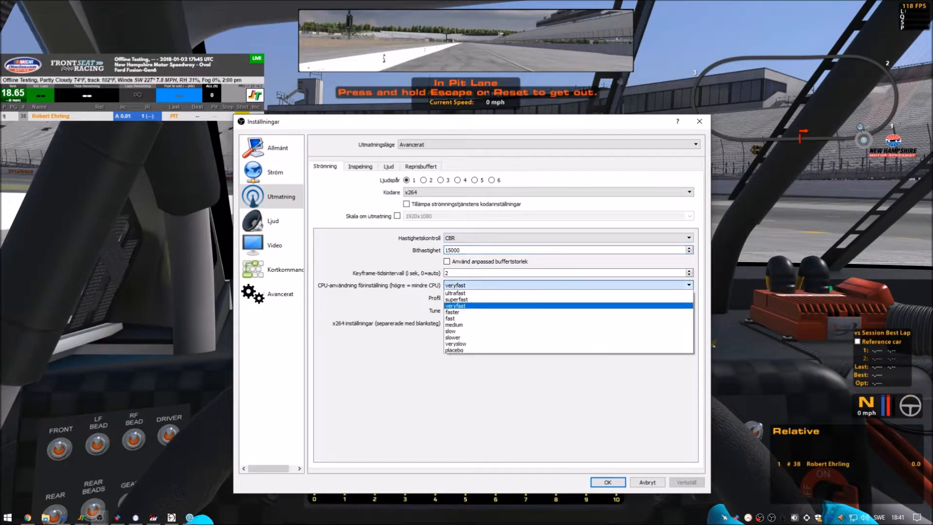
pyautogui.click(456, 305)
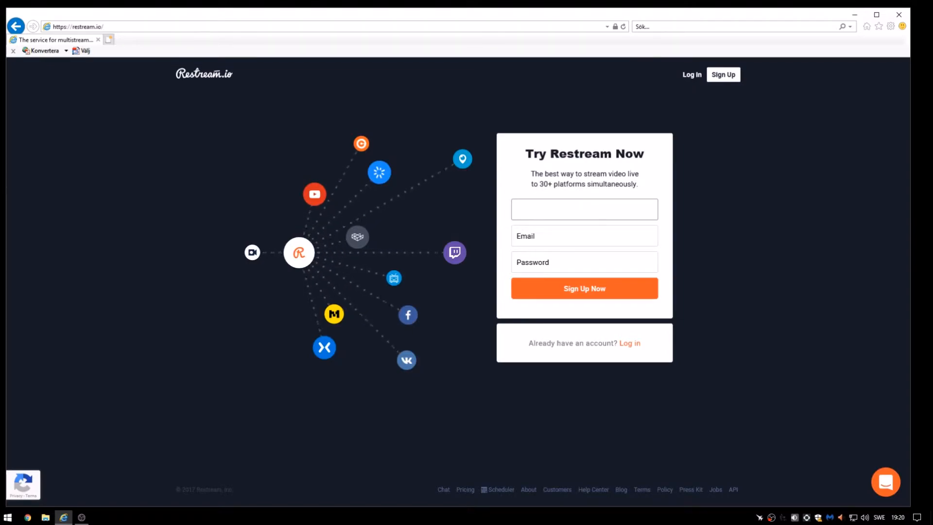
pyautogui.click(584, 209)
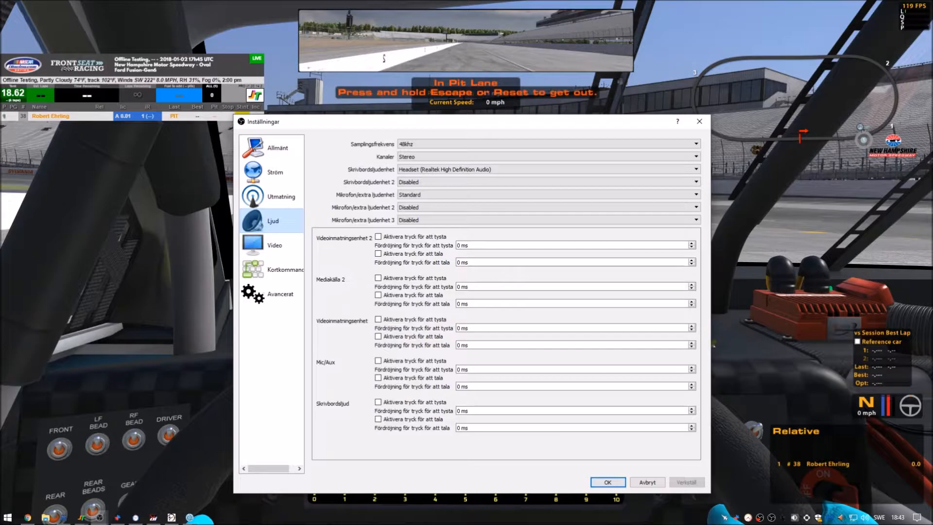
# Show Avancerat settings with automatic reconnect, then play the recorded iRacing clip.
pyautogui.click(274, 244)
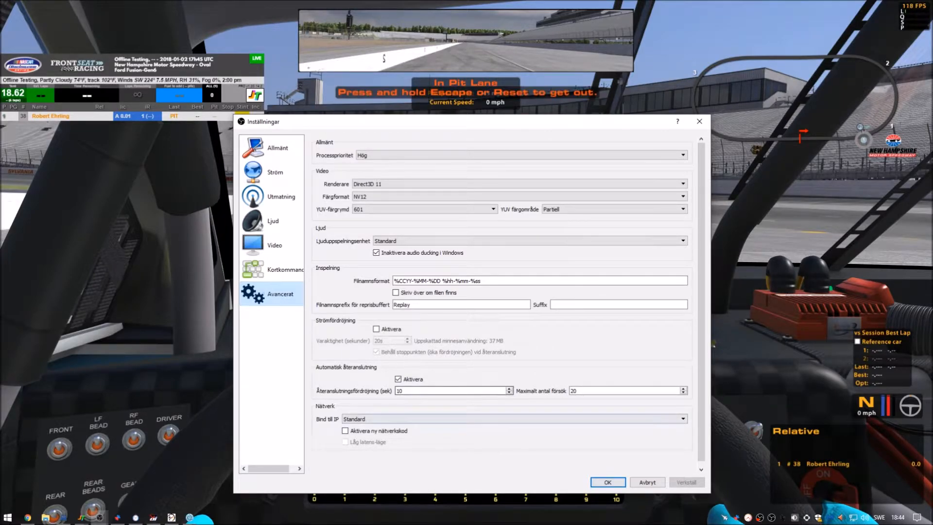
pyautogui.click(607, 482)
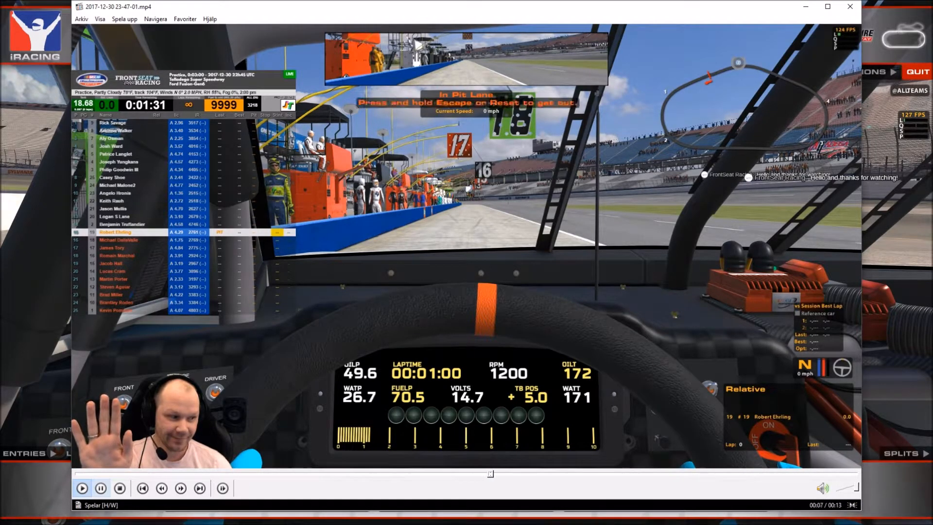
# Pause the race clip on a good frame and begin a new Snipping Tool capture.
pyautogui.click(103, 487)
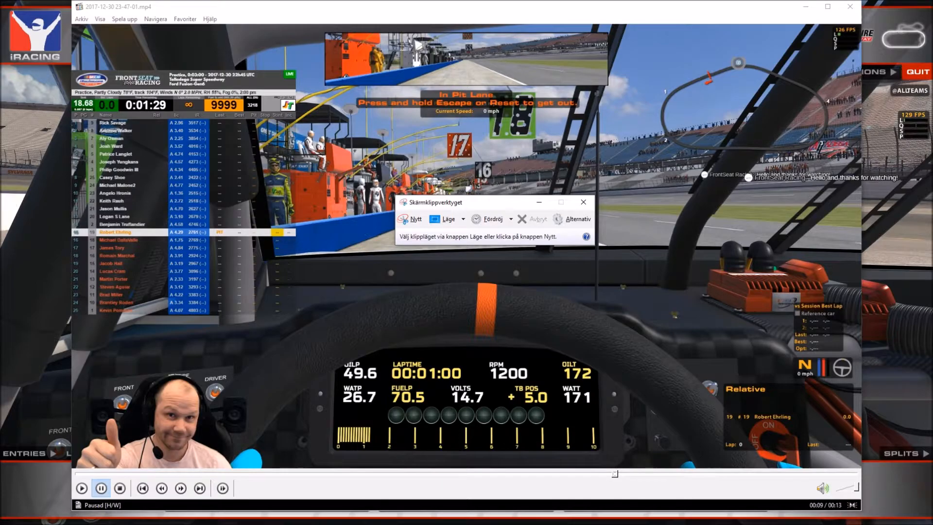
pyautogui.click(415, 219)
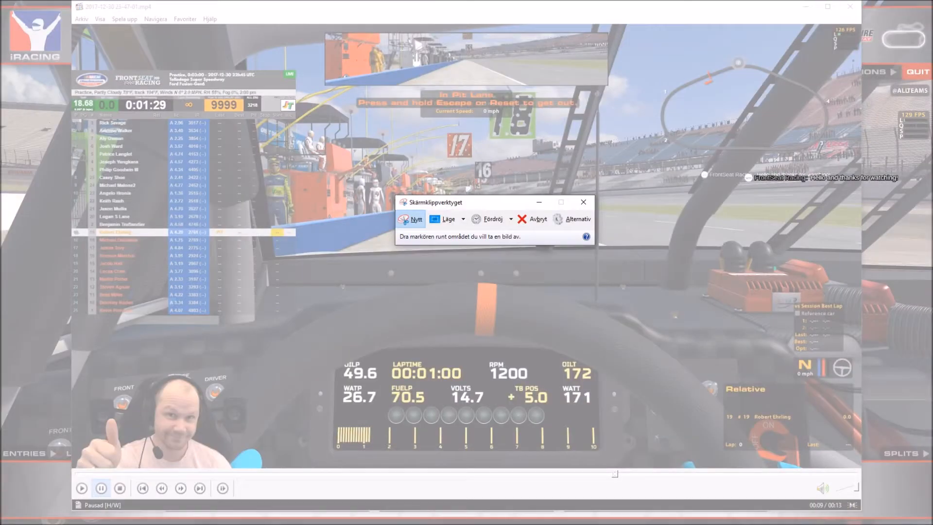
pyautogui.click(583, 215)
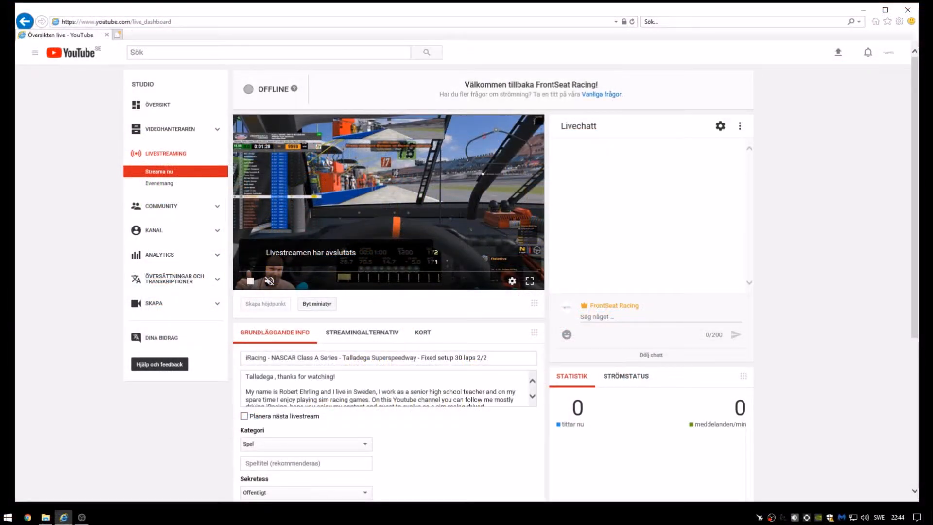
# Open the live chat in a new chat window via its options menu, then close it.
pyautogui.click(739, 126)
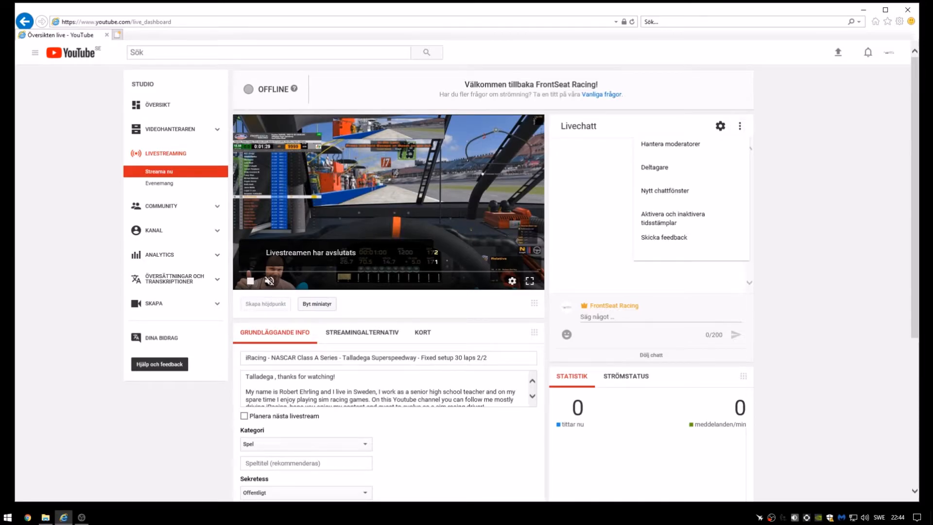
pyautogui.click(664, 190)
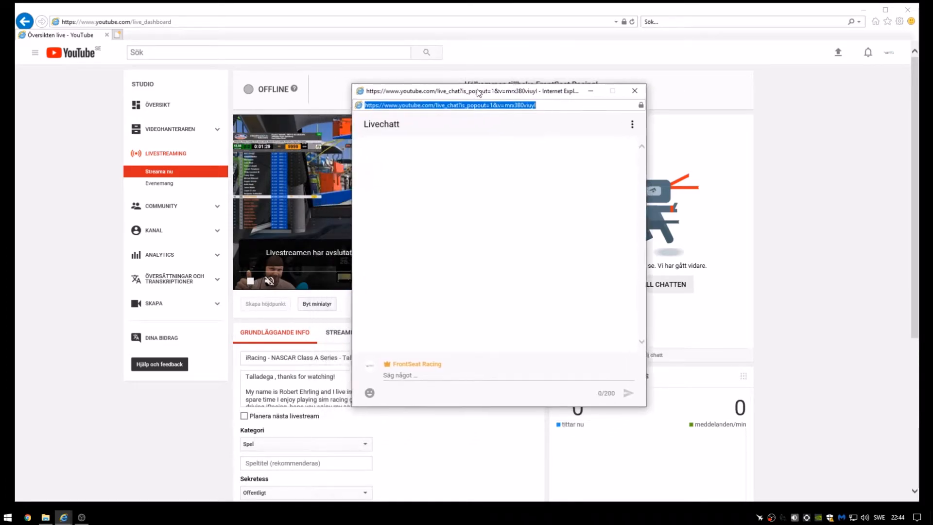
pyautogui.click(635, 91)
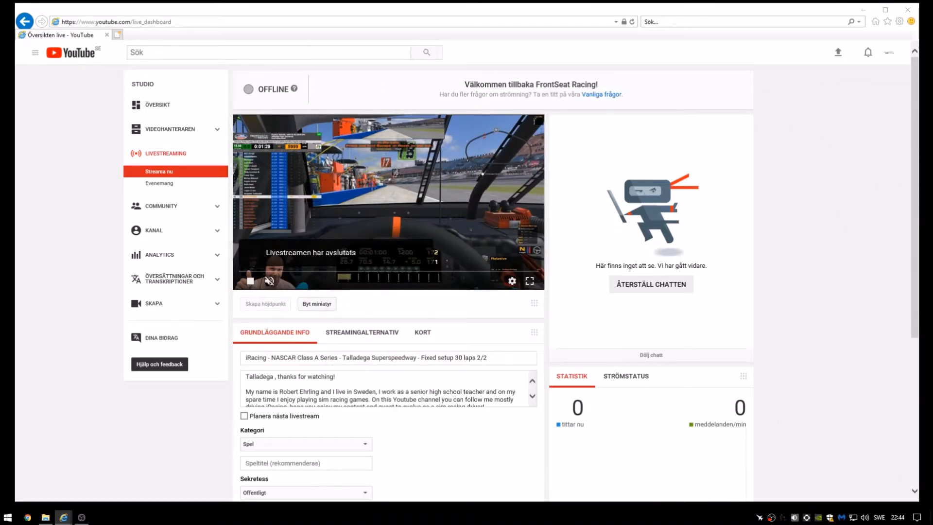
pyautogui.scroll(-3)
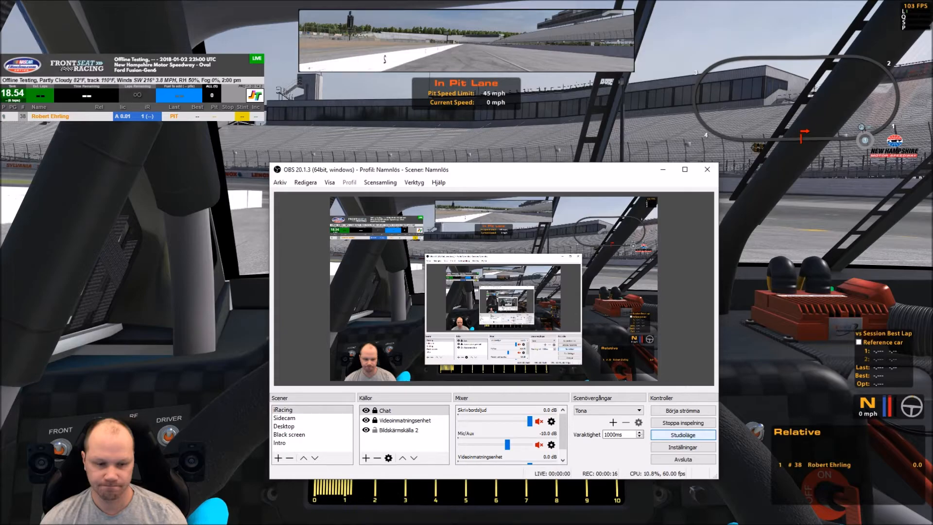
# Turn on Studioläge for the two-pane preview and live layout.
pyautogui.click(683, 435)
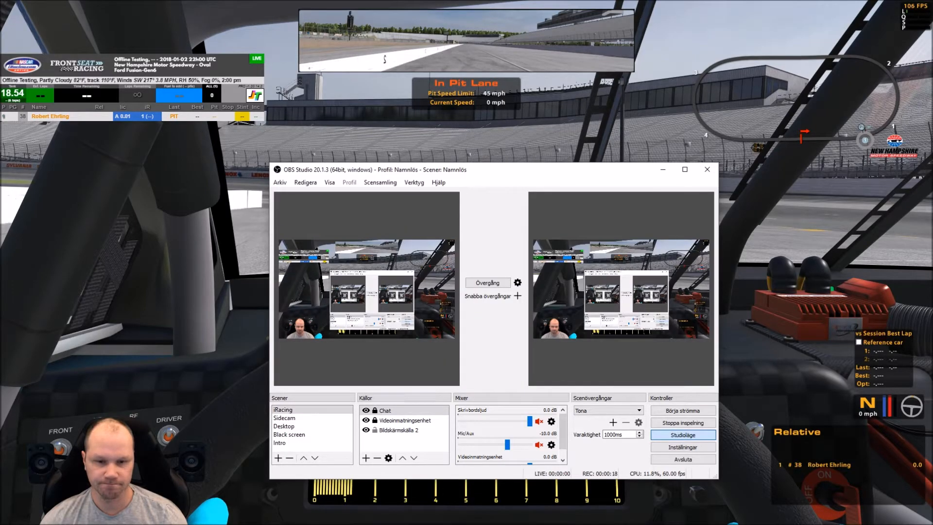
pyautogui.click(283, 409)
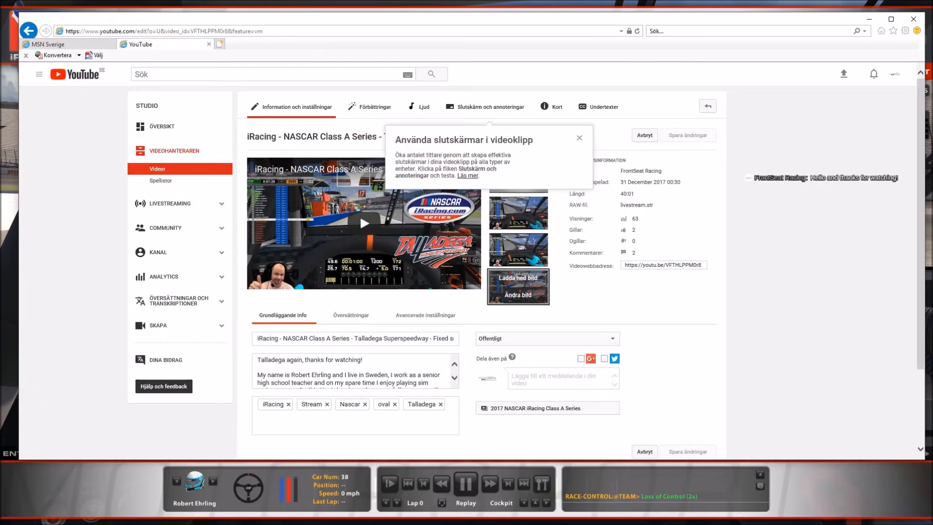
# Go to the Talladega video's watch page, check its playlists, and show the Dela share link.
pyautogui.click(579, 138)
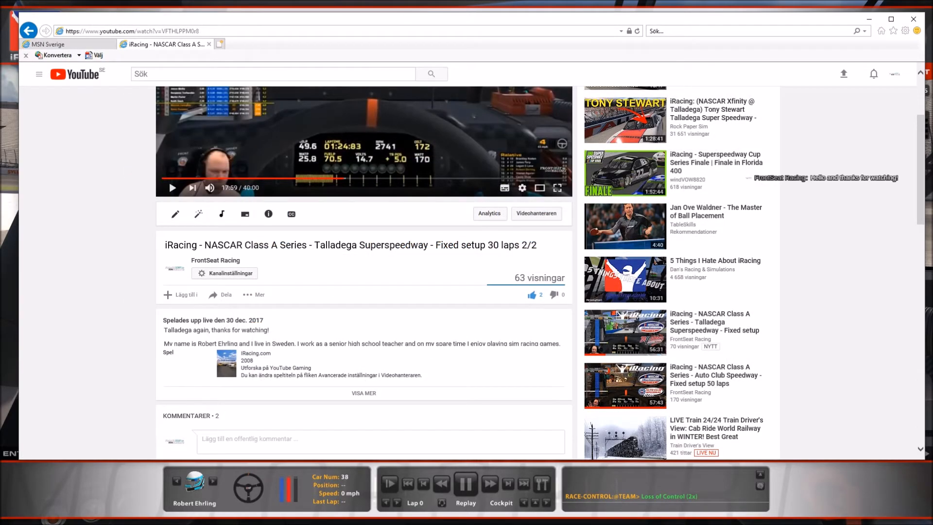
pyautogui.click(180, 295)
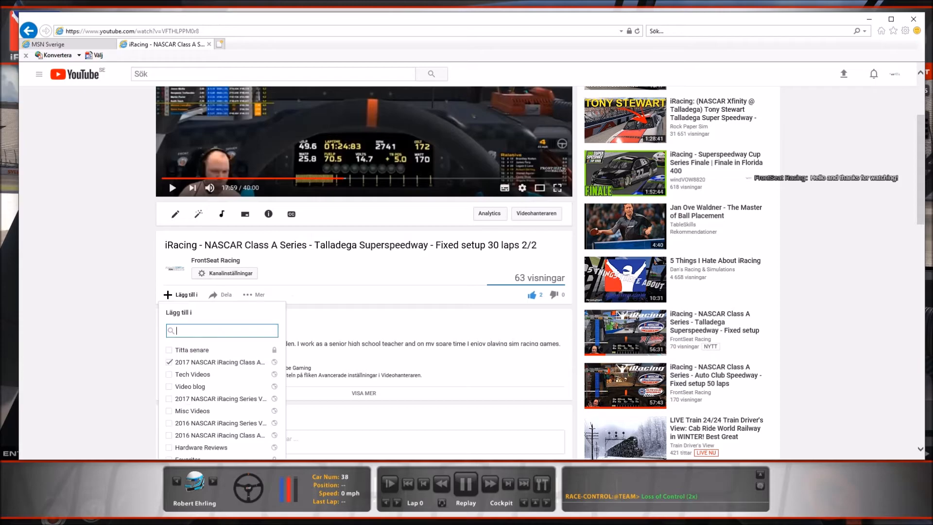
pyautogui.scroll(-3)
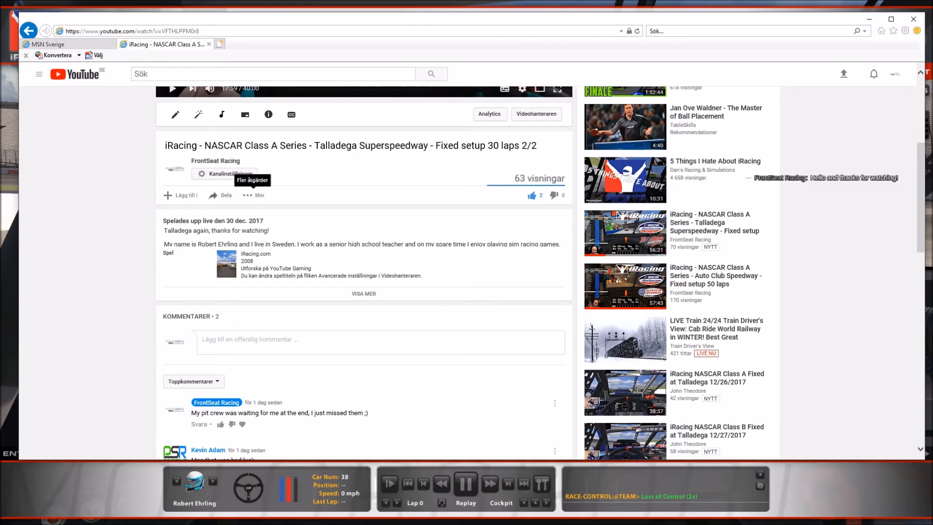
pyautogui.click(220, 195)
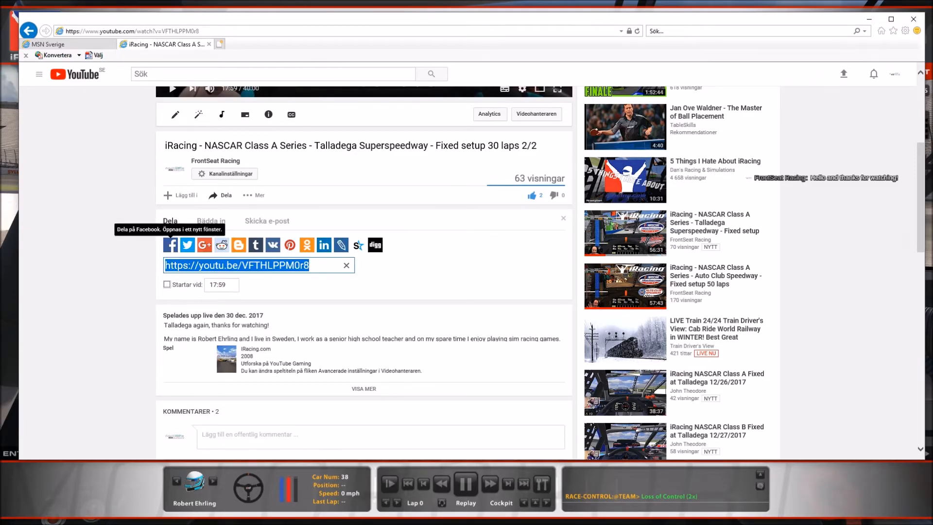